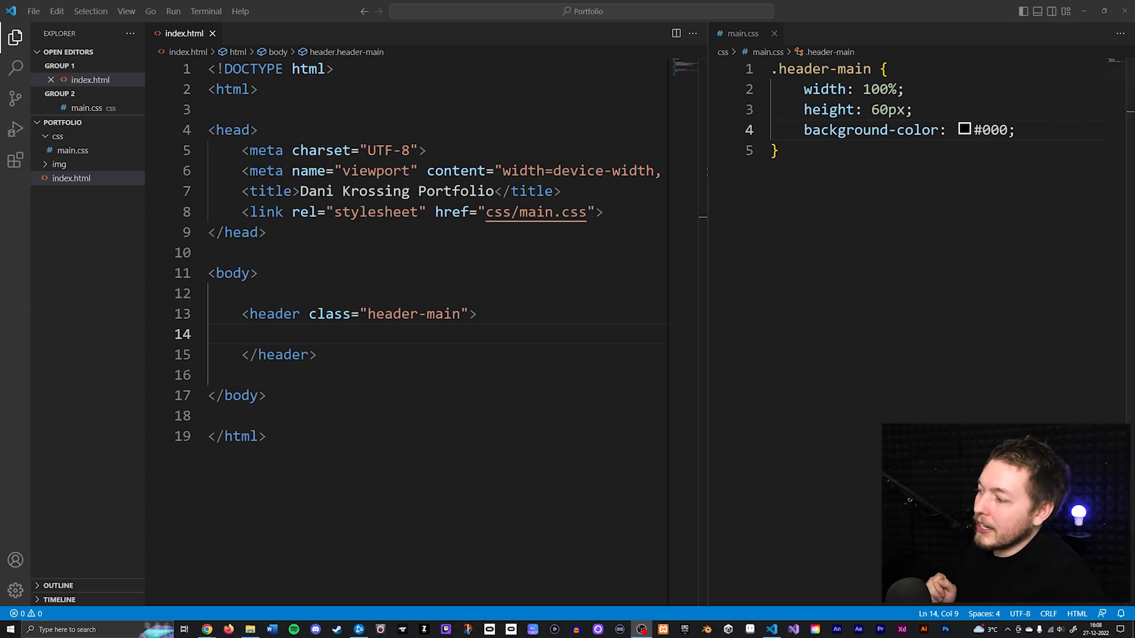
- Review the header-main markup and its black background-color: #000 rule
drag(243, 313, 316, 355)
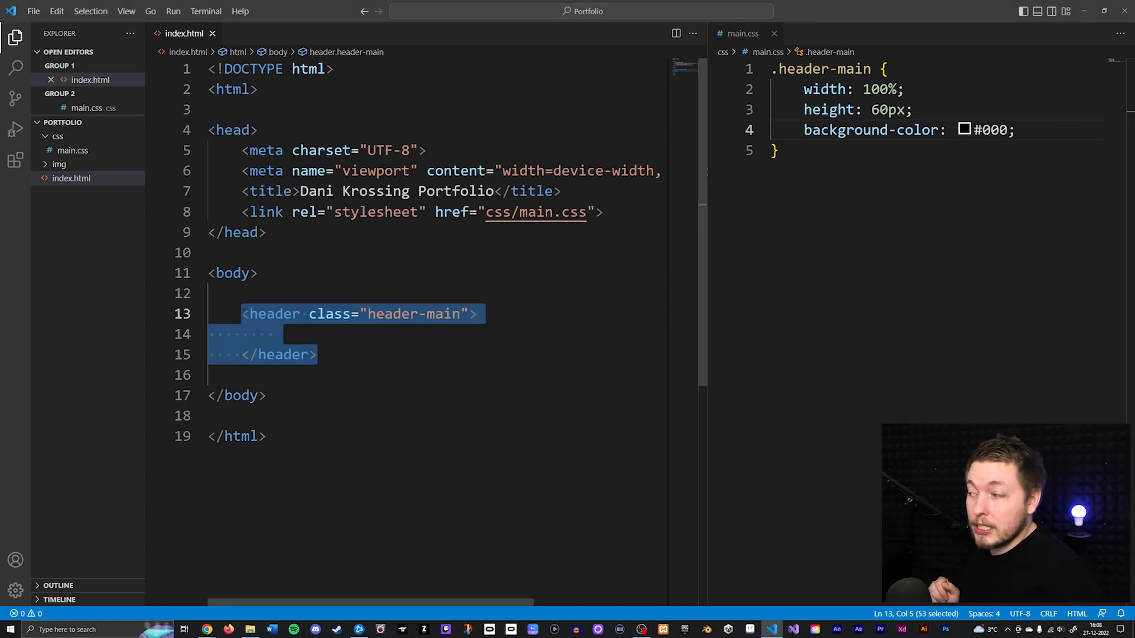
click(345, 314)
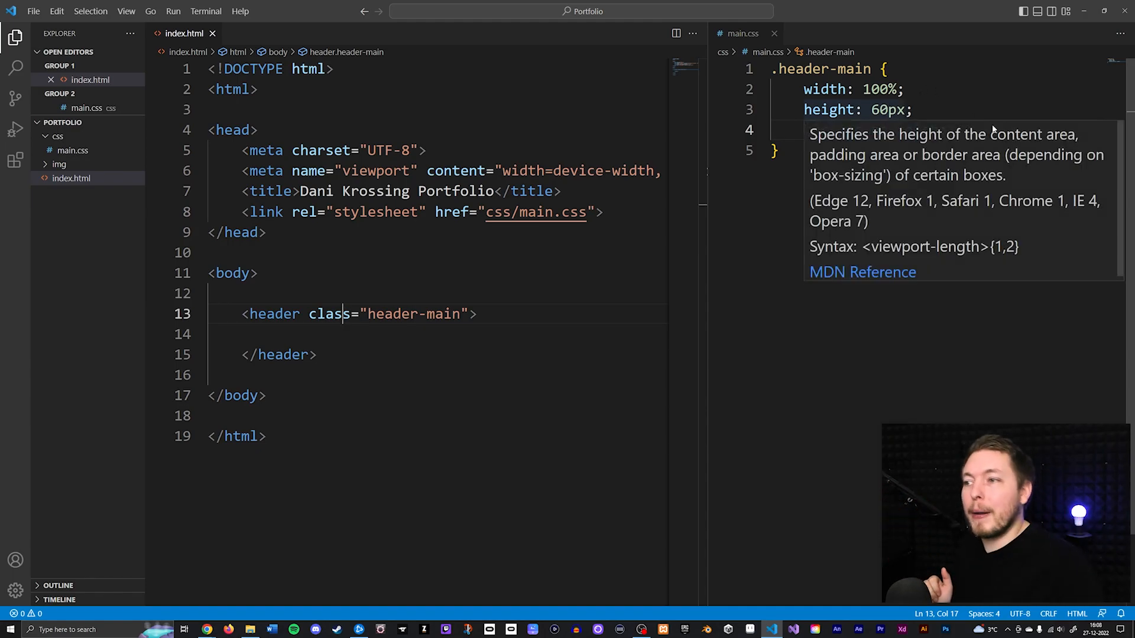
text(background-color: #000;)
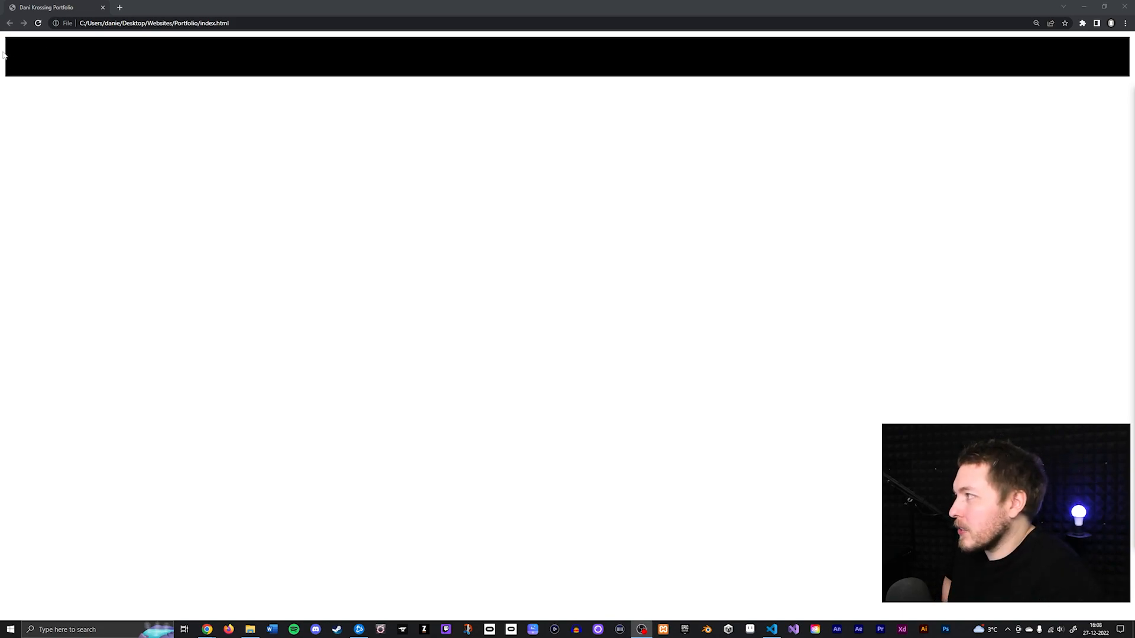
mouse_move(1067, 64)
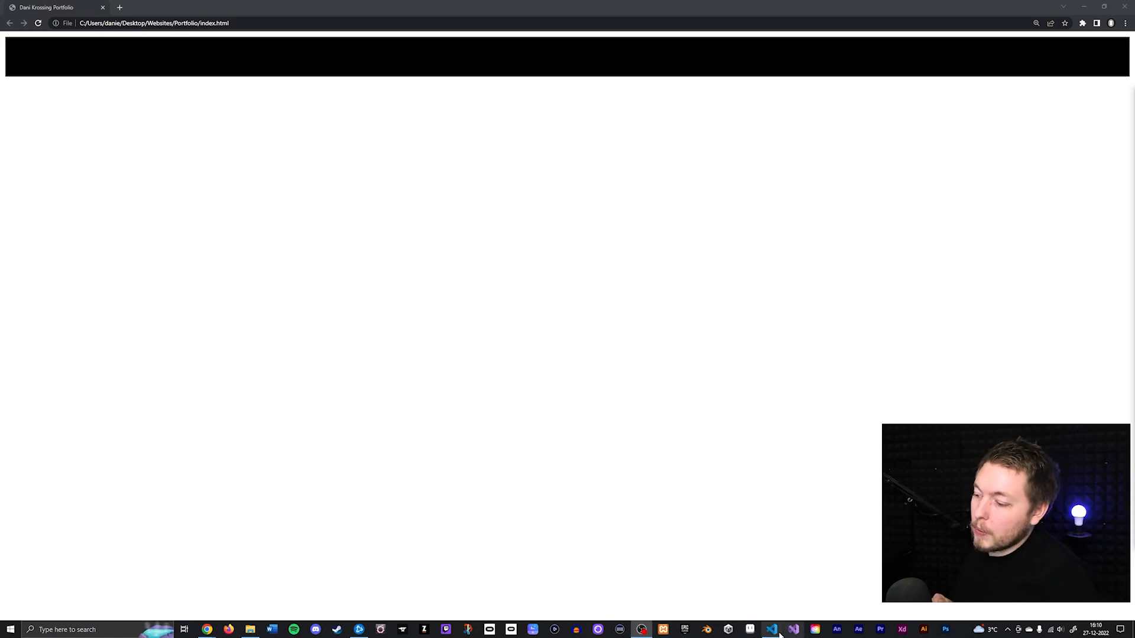
- Insert a blank line after the </title> tag in index.html's head
click(770, 630)
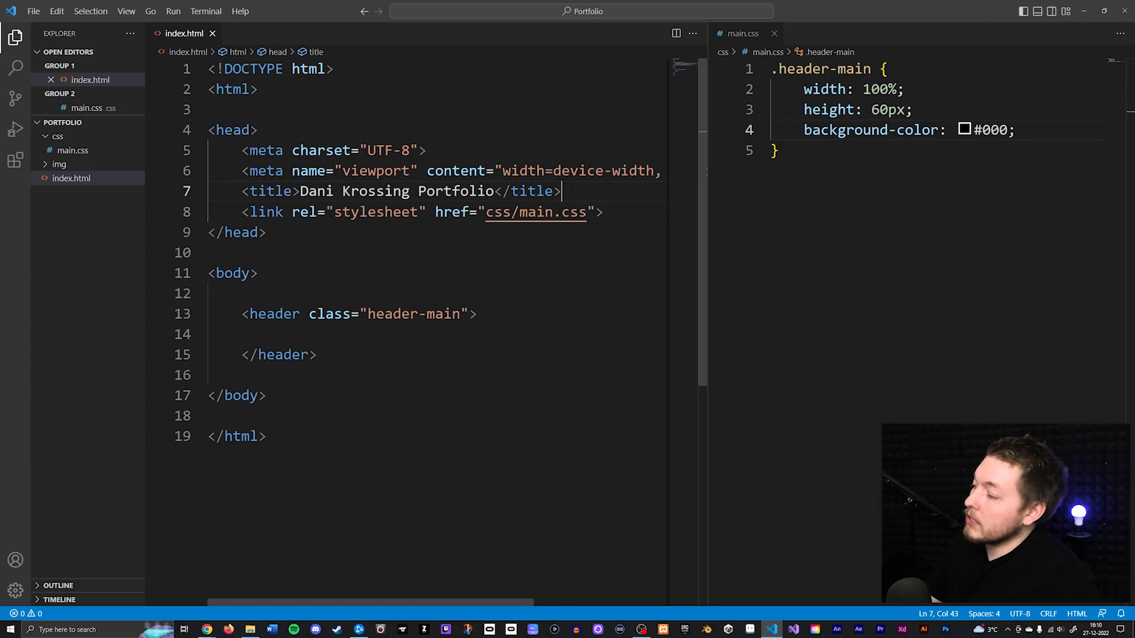
key(Enter)
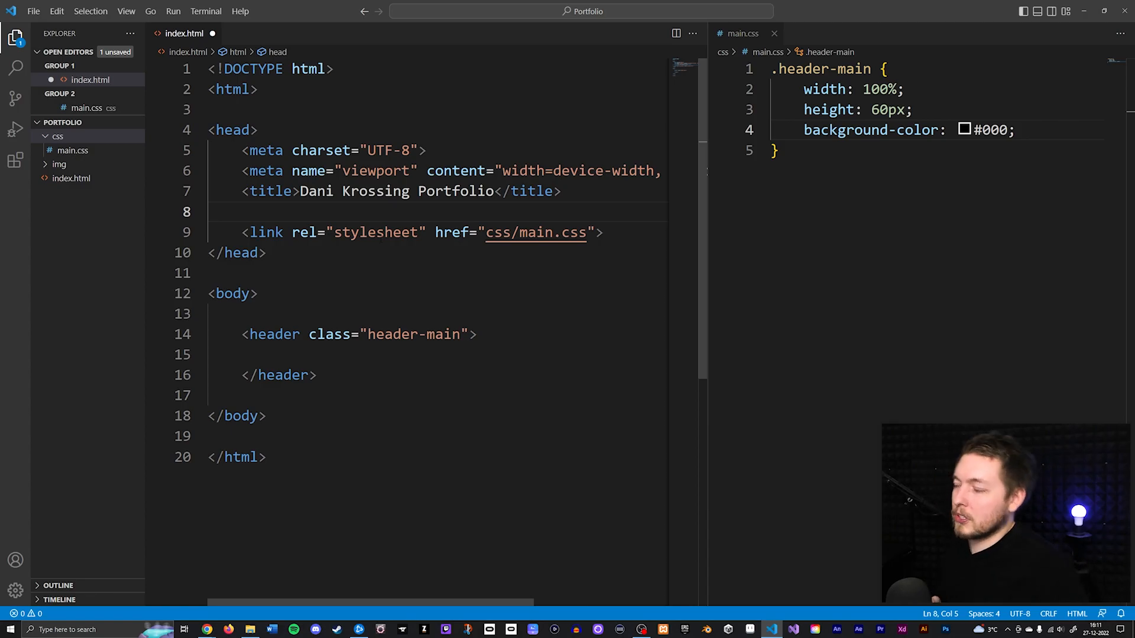
mouse_move(72, 143)
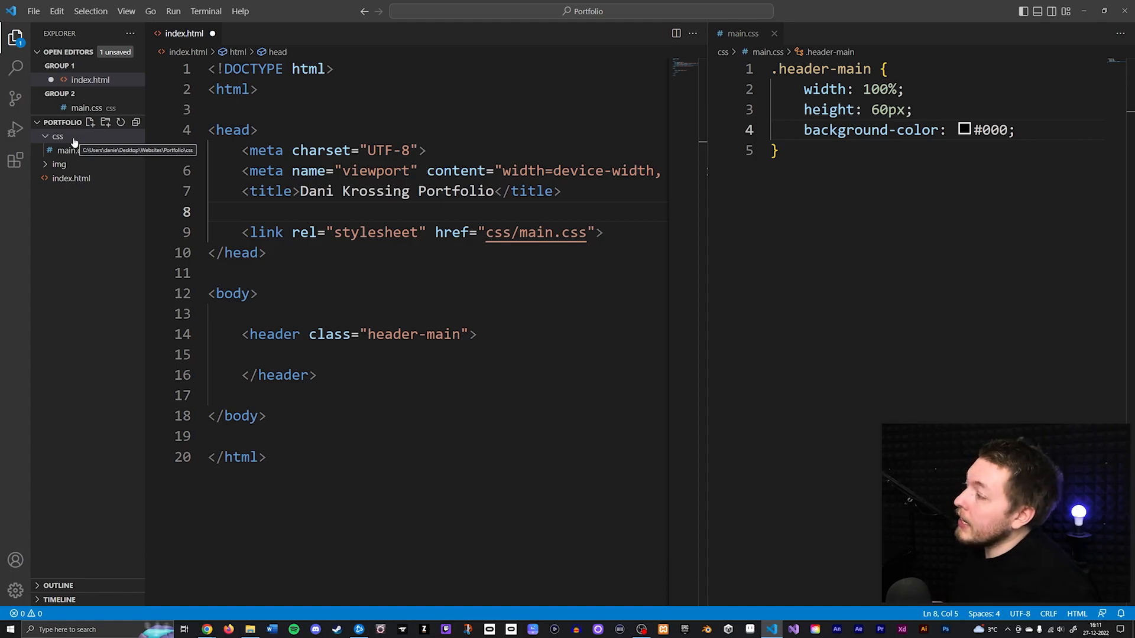
- Create a file named reset.css inside the css folder
click(90, 122)
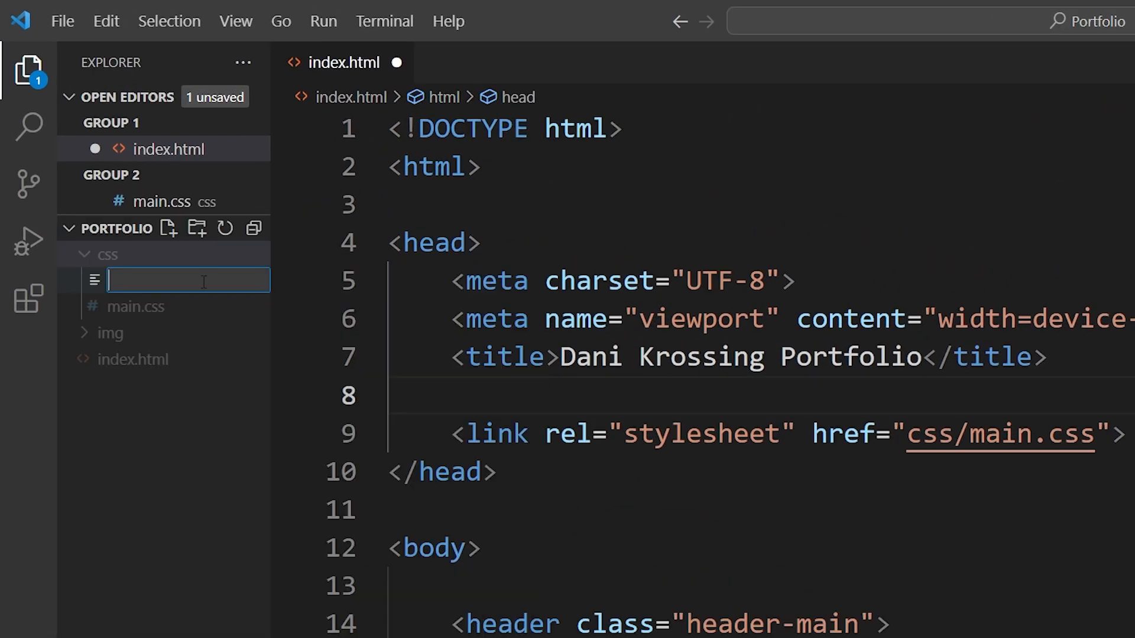
text(rese)
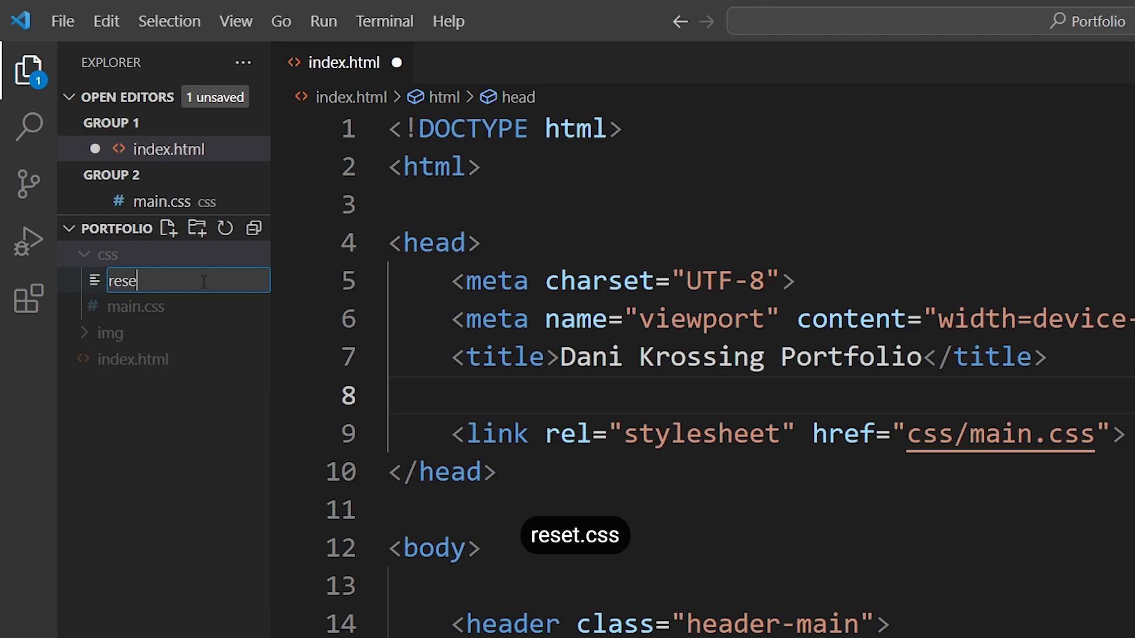
key(Enter)
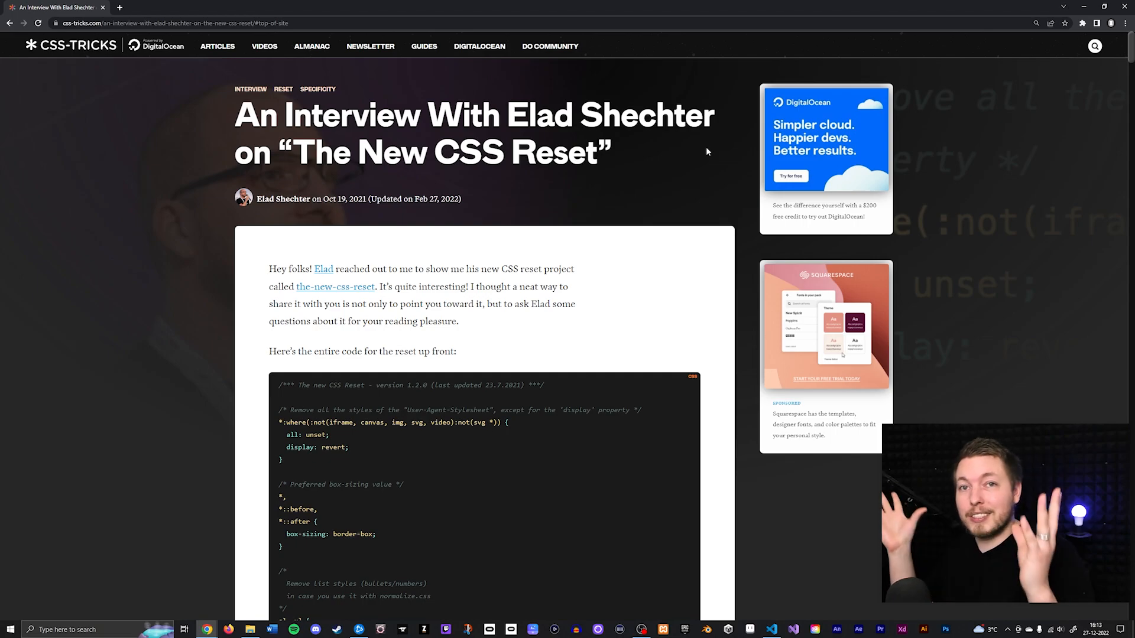
mouse_move(703, 202)
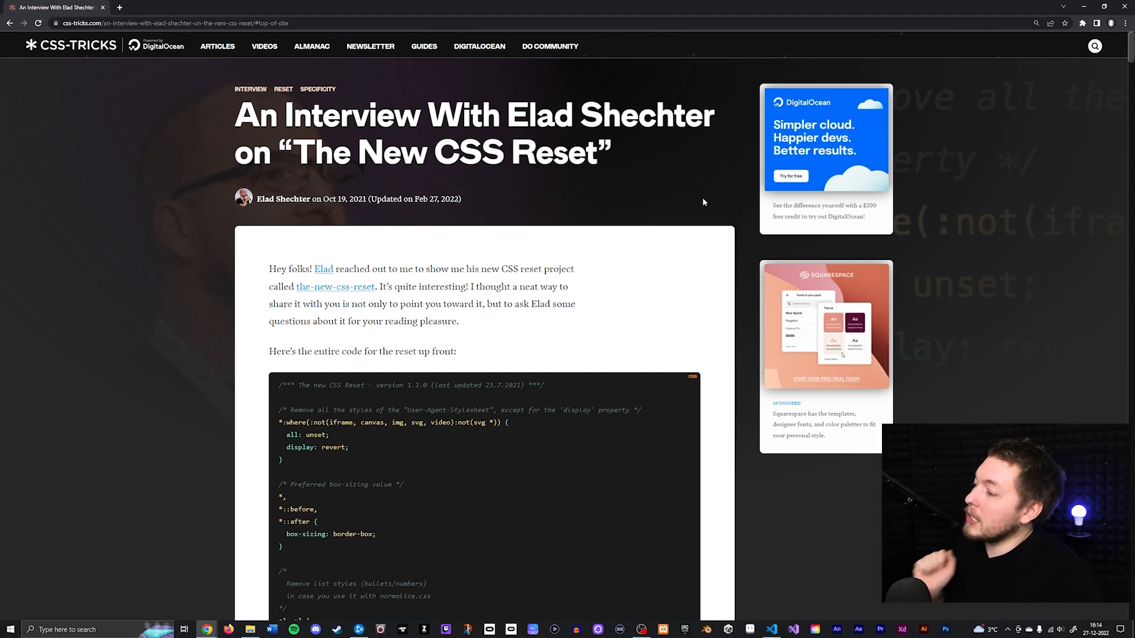
- Scroll to the New CSS Reset code block and highlight all of it
scroll(down, 3)
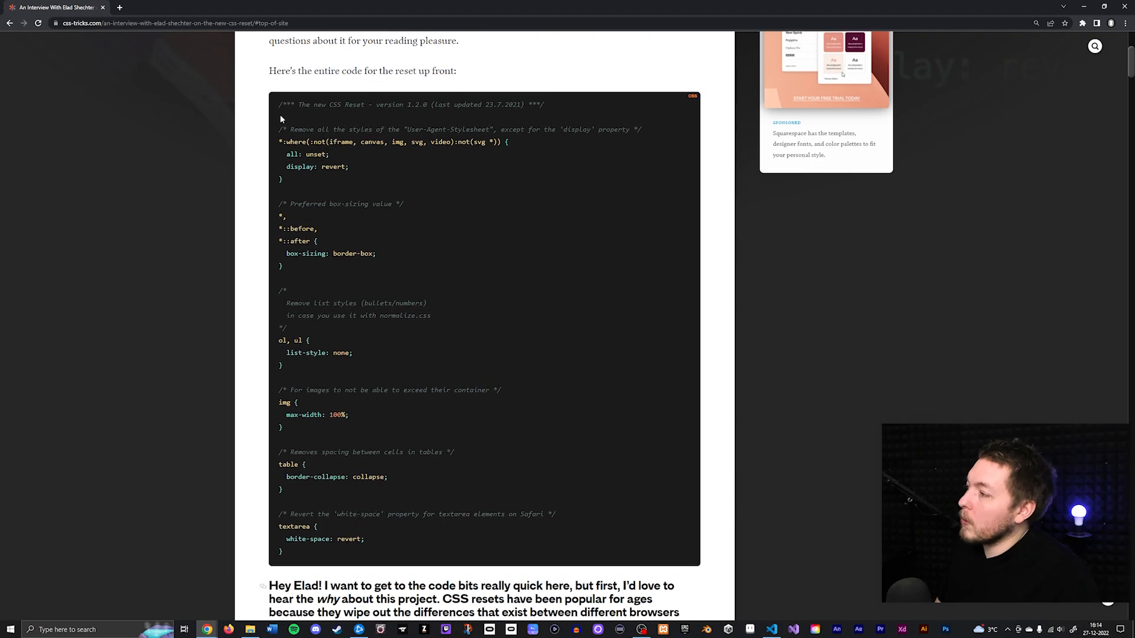
drag(281, 118, 446, 545)
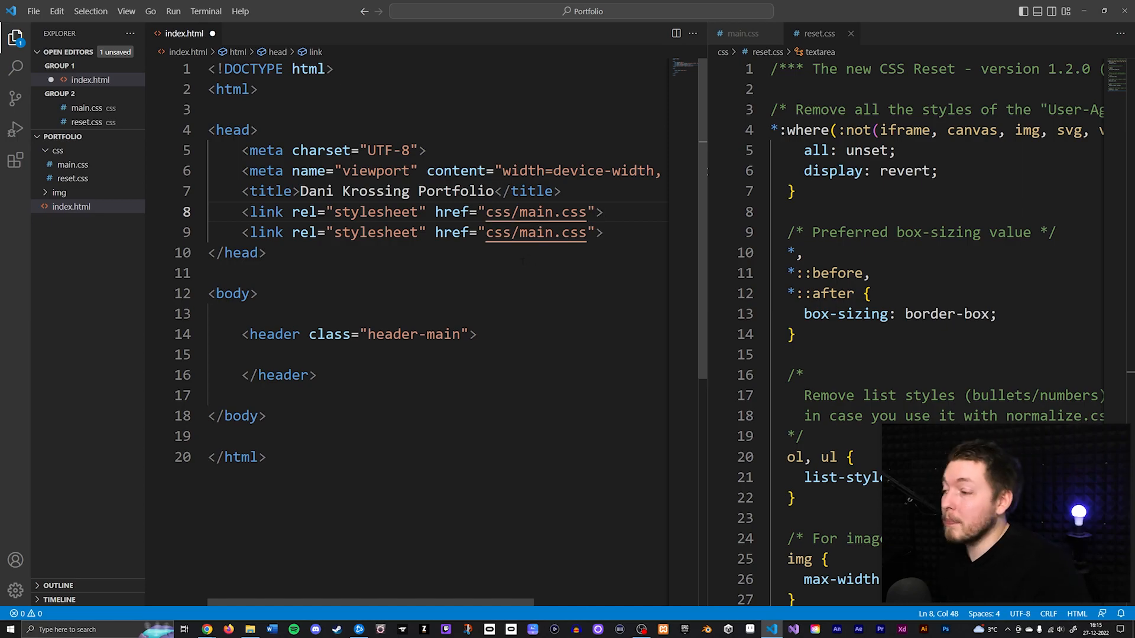
mouse_move(536, 212)
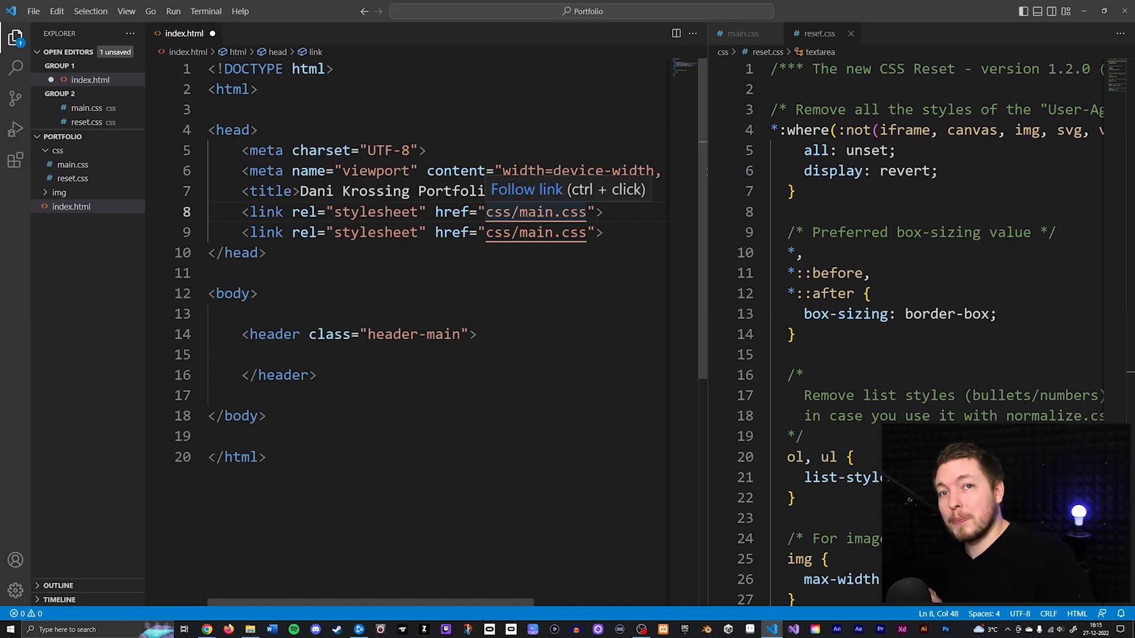
- Select 'main' in the first stylesheet link's href
double_click(537, 212)
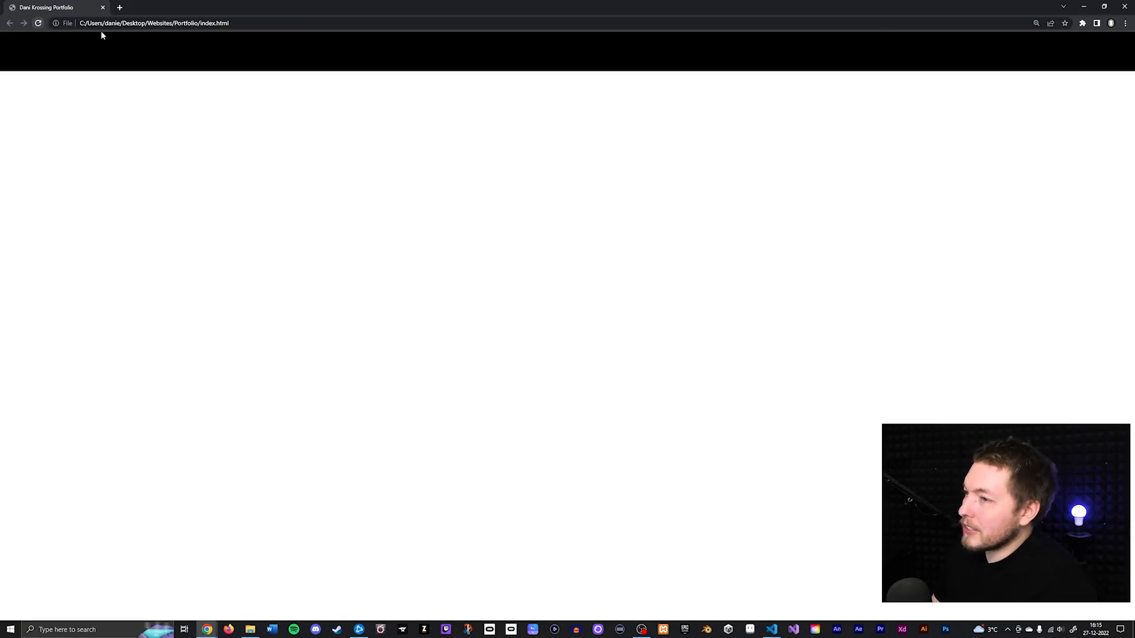
mouse_move(280, 39)
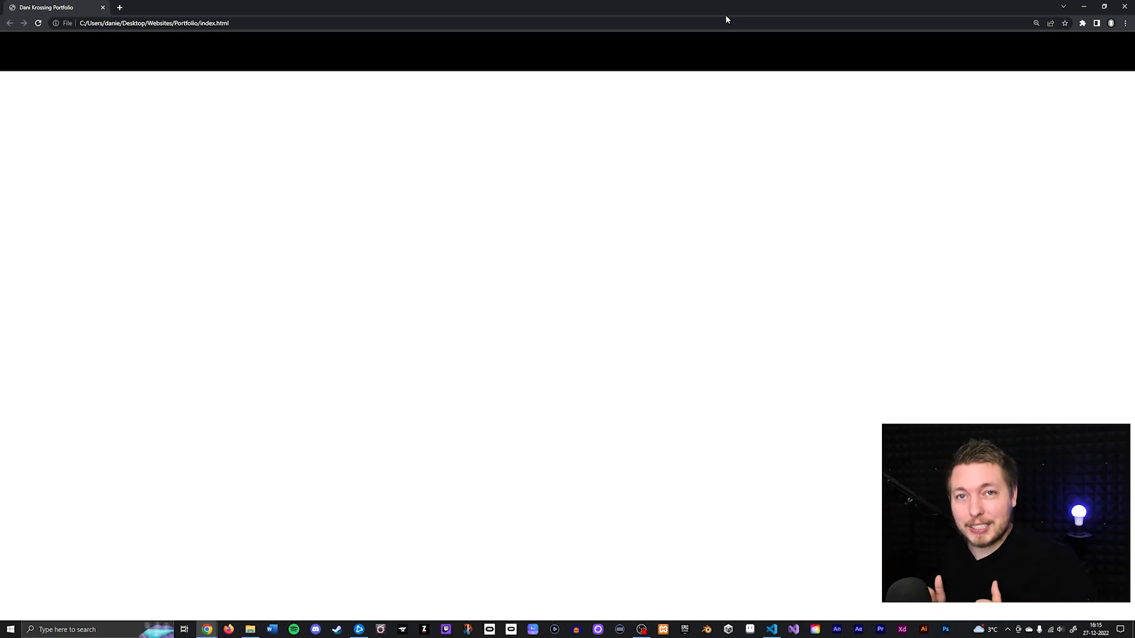
mouse_move(750, 49)
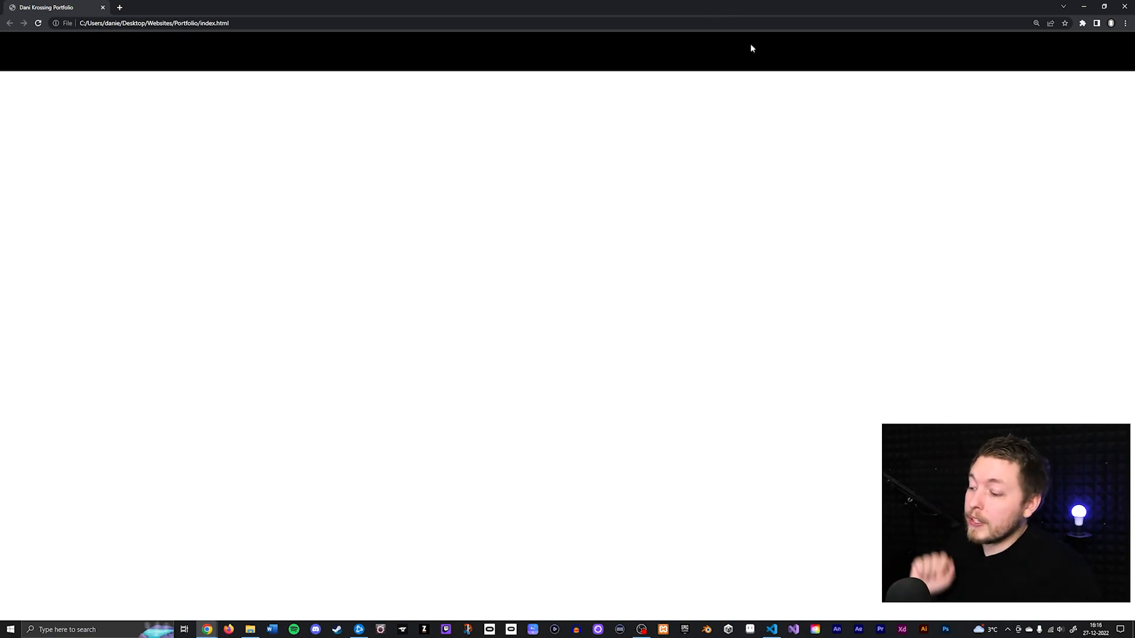